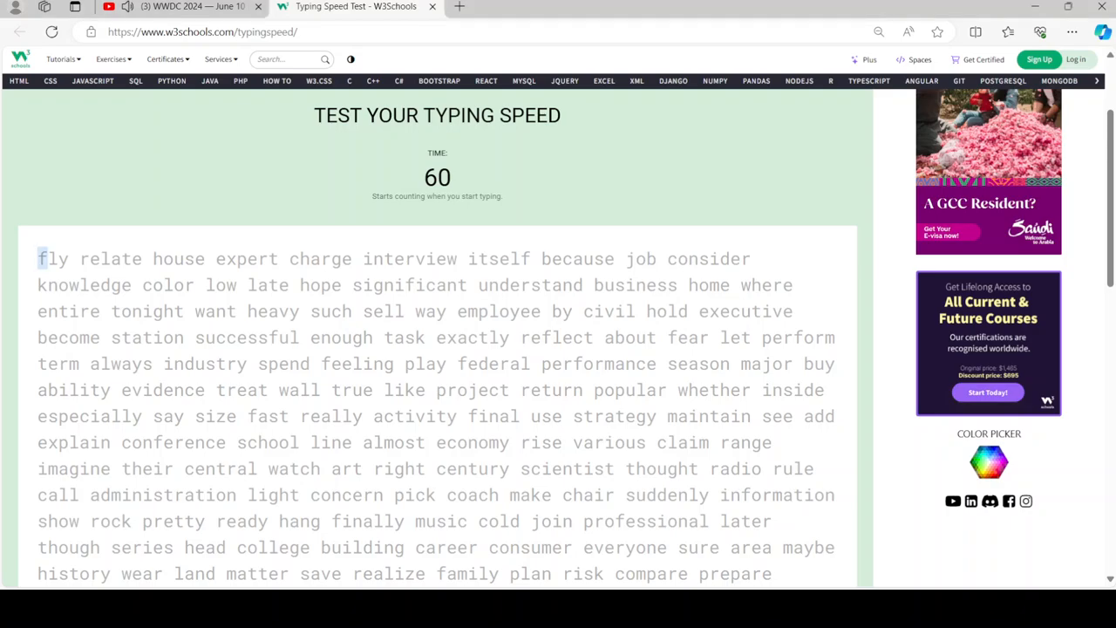
text(fly relate house expert charge)
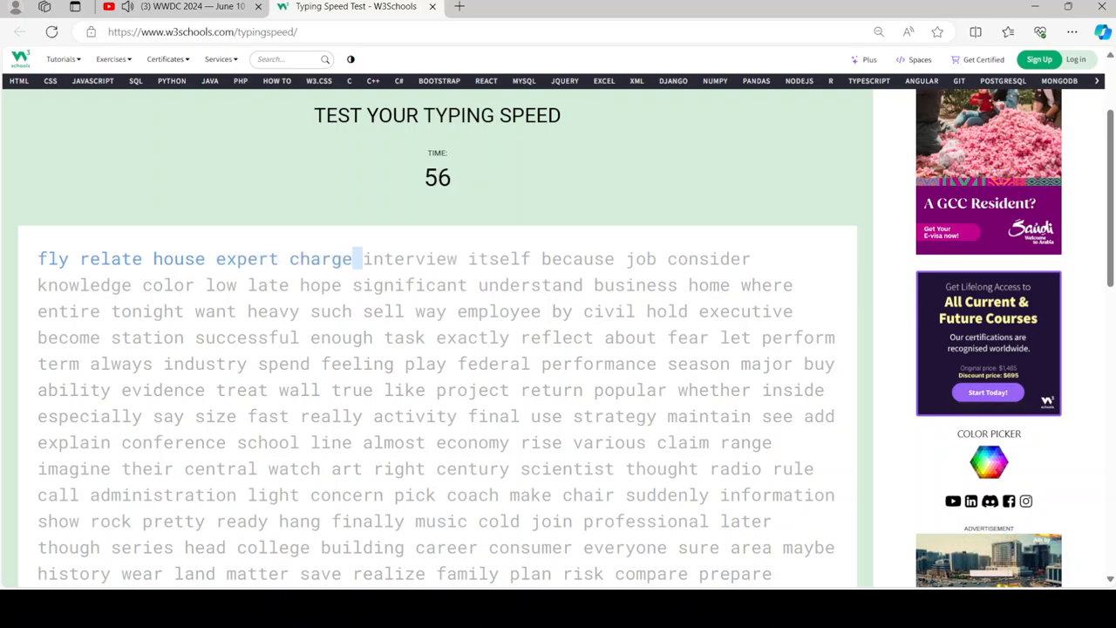
text(interview itself)
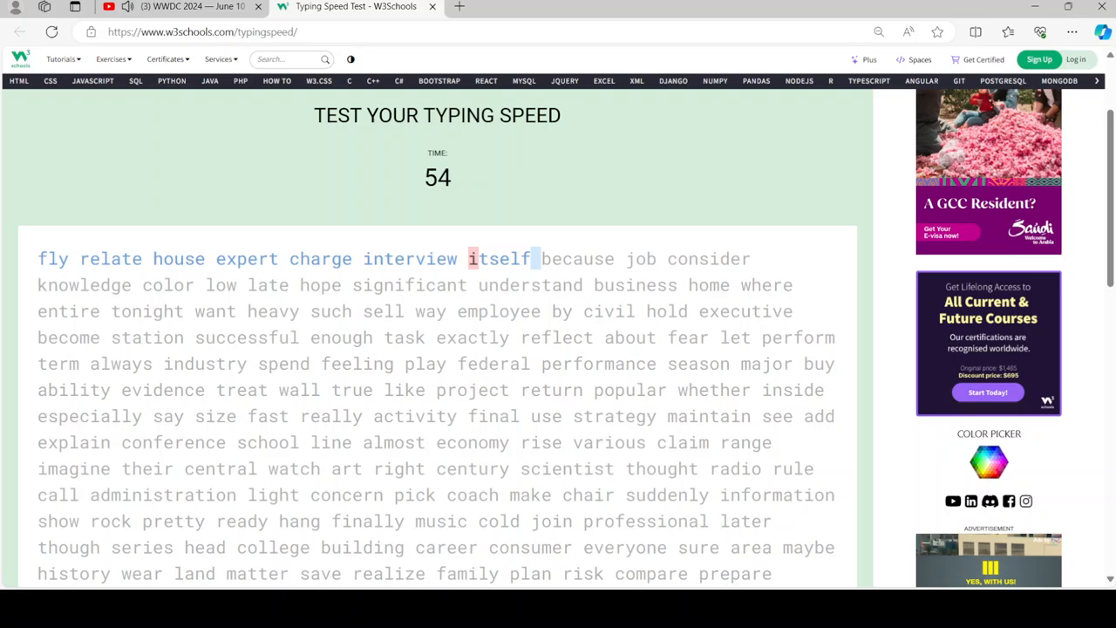